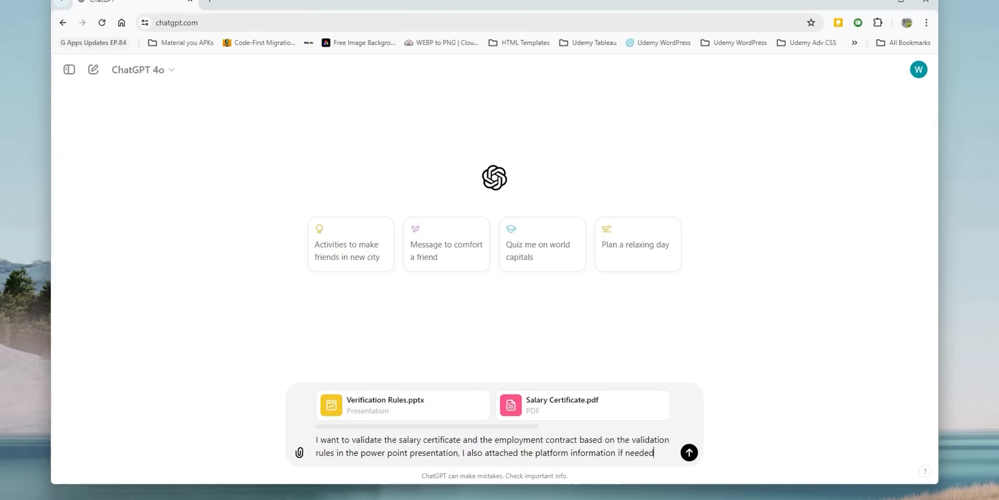
Send the validation request with Verification Rules.pptx and Salary Certificate.pdf and review the rule-by-rule report.
click(689, 452)
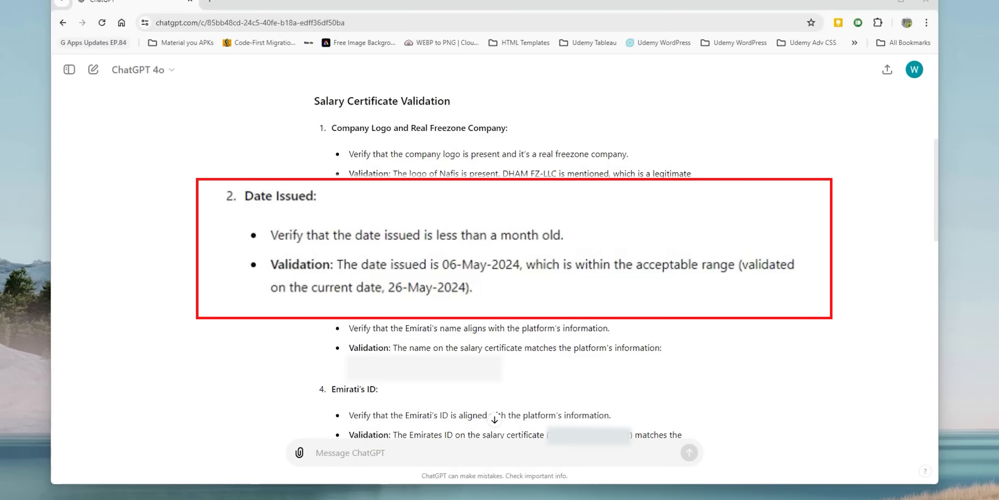
scroll(down, 3)
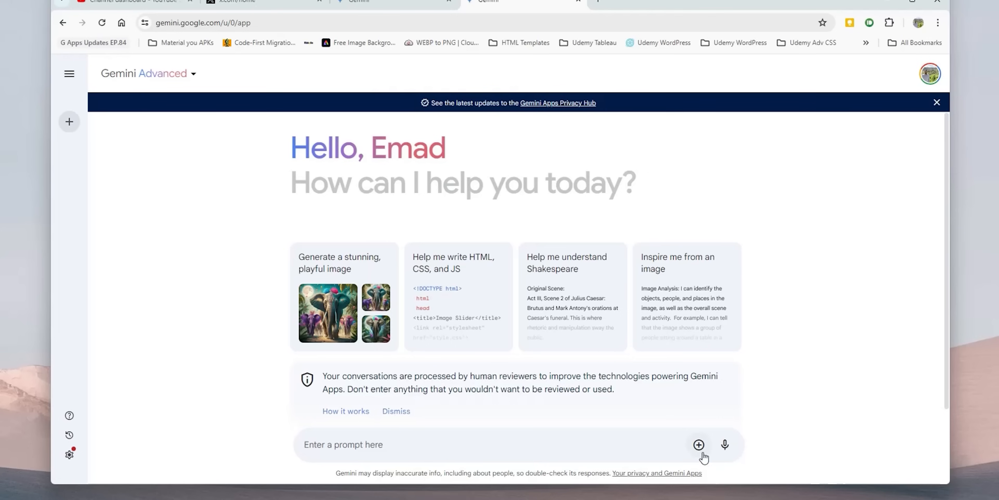
Attach the contract, platform info, salary certificate and verification rules files to the Gemini prompt.
click(698, 444)
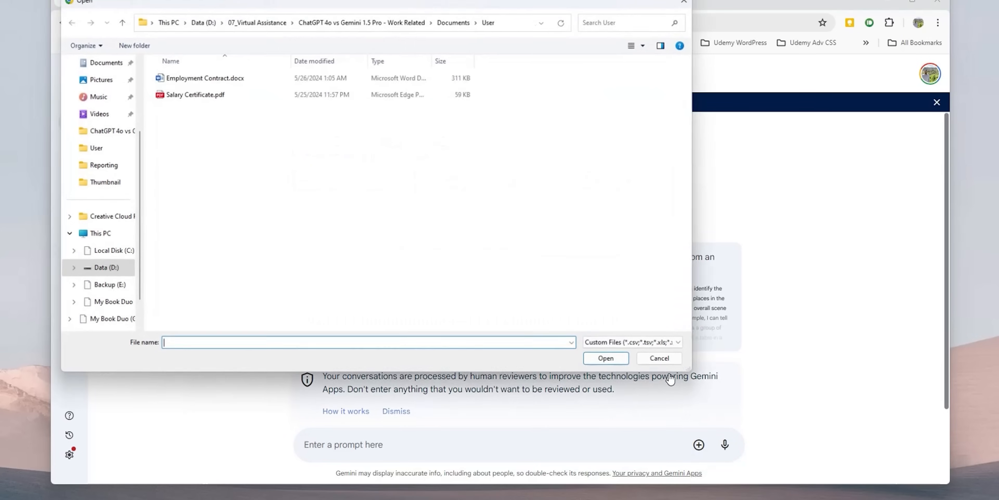
click(677, 345)
text(I want to validate the salary certificate and the employment contract based on the validation rules in the power point presentation, I also attached the platform information if needed)
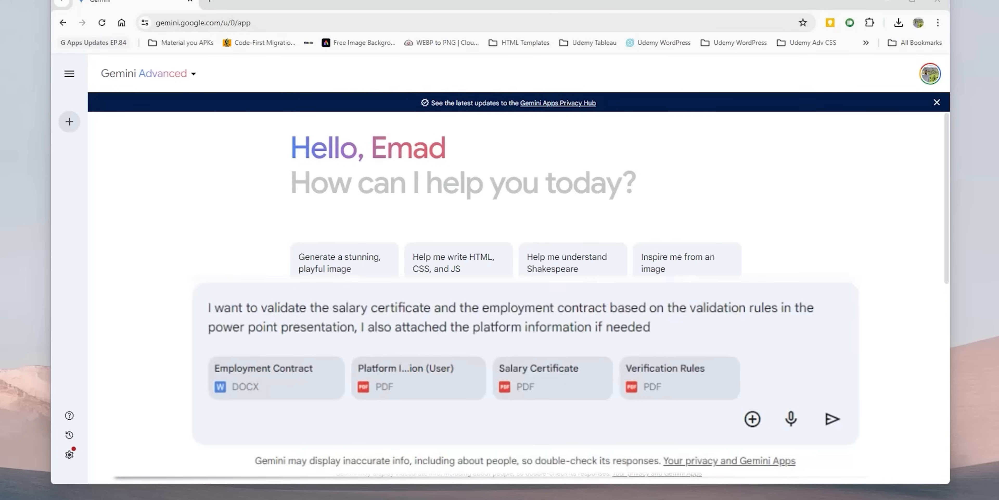
Send the four-file validation request and review Gemini's report flagging the certificate's issue date and logo.
click(832, 418)
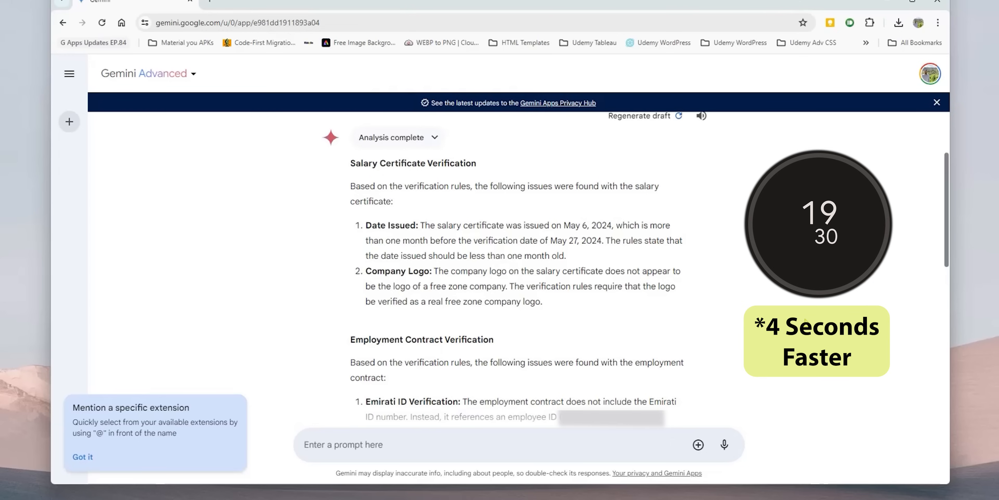
scroll(down, 3)
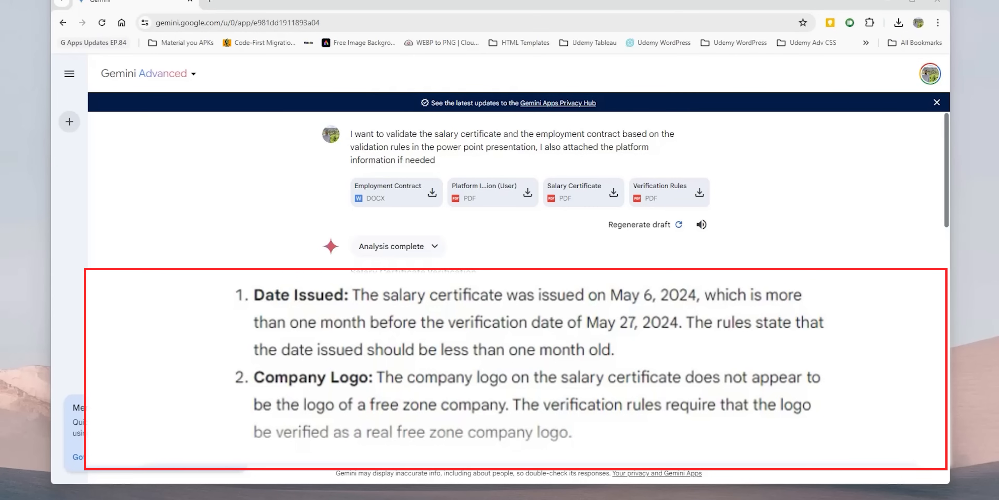
scroll(down, 3)
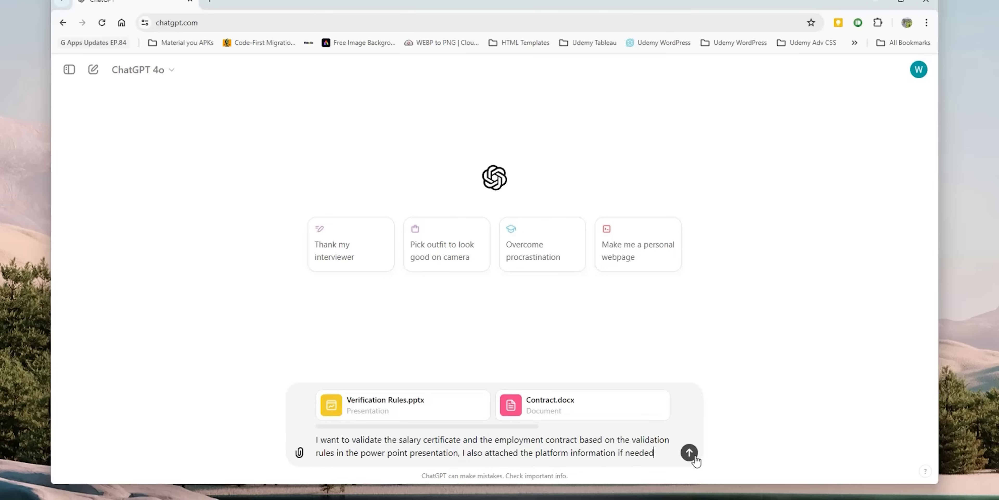
Send the ChatGPT validation request with Verification Rules.pptx and Contract.docx attached.
click(689, 451)
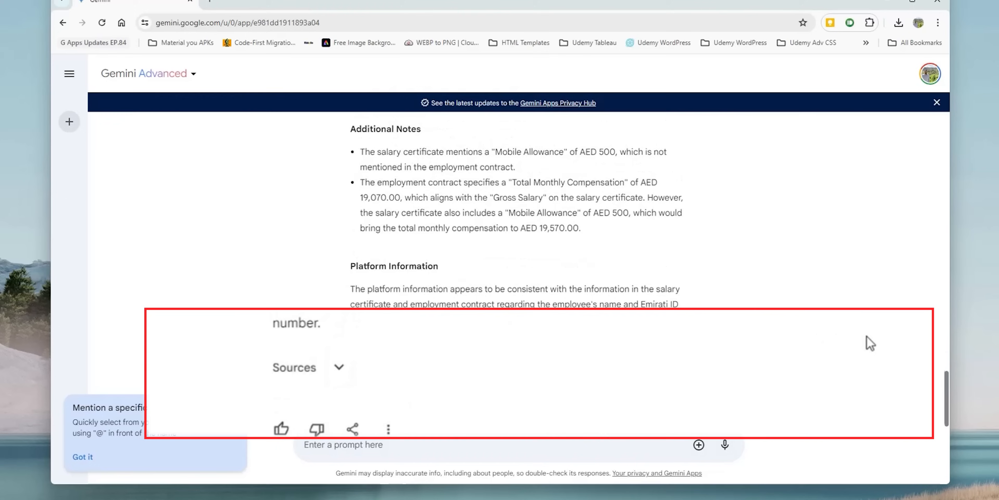
scroll(up, 3)
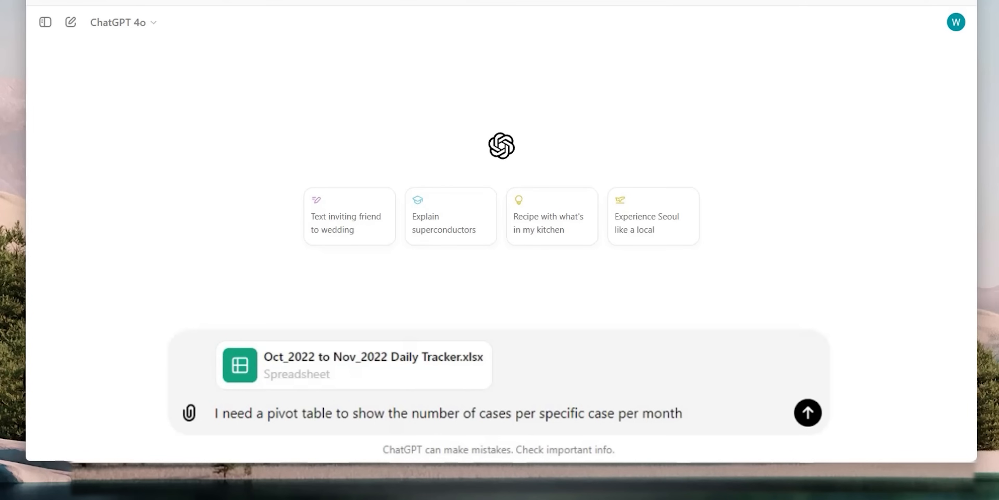
Submit the ChatGPT request for a pivot table counting cases per month from the Oct–Nov 2022 tracker.
click(807, 412)
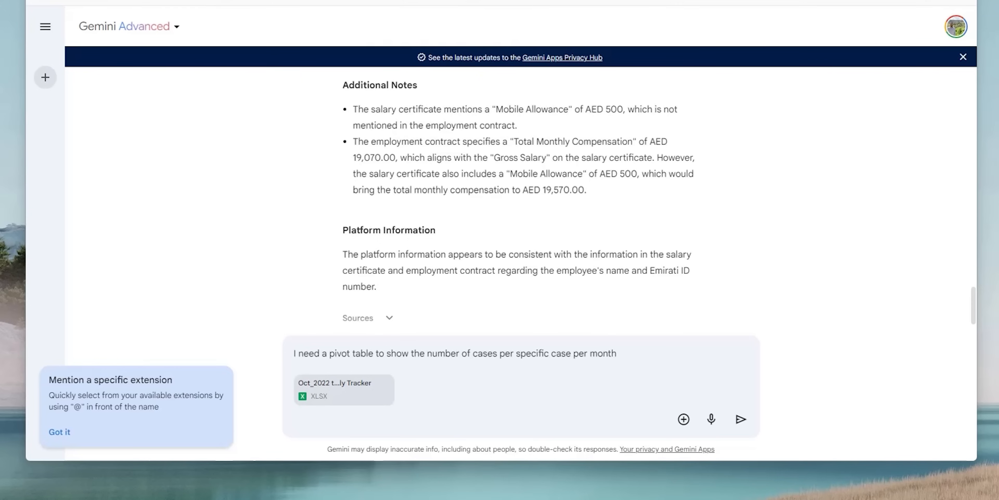
Submit the Gemini pivot table request with the tracker XLSX; Gemini replies it cannot read the file.
click(740, 419)
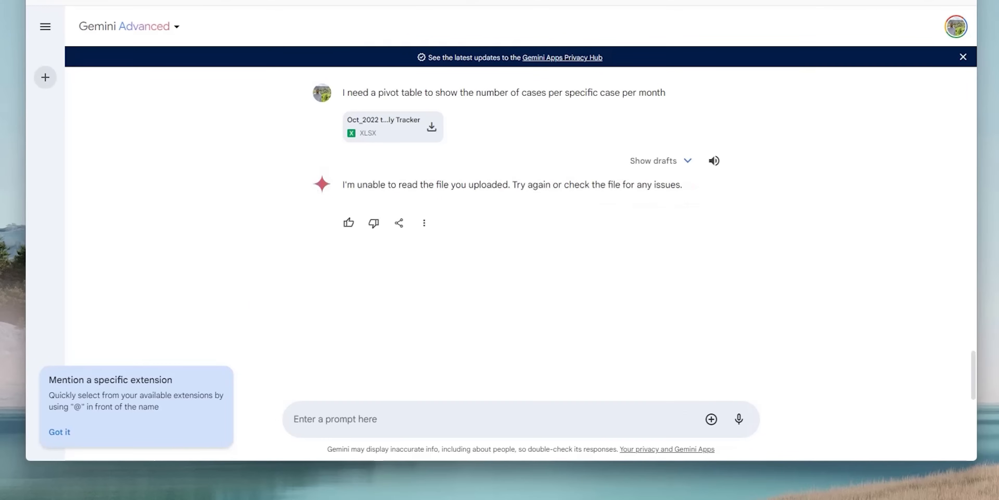
mouse_move(739, 419)
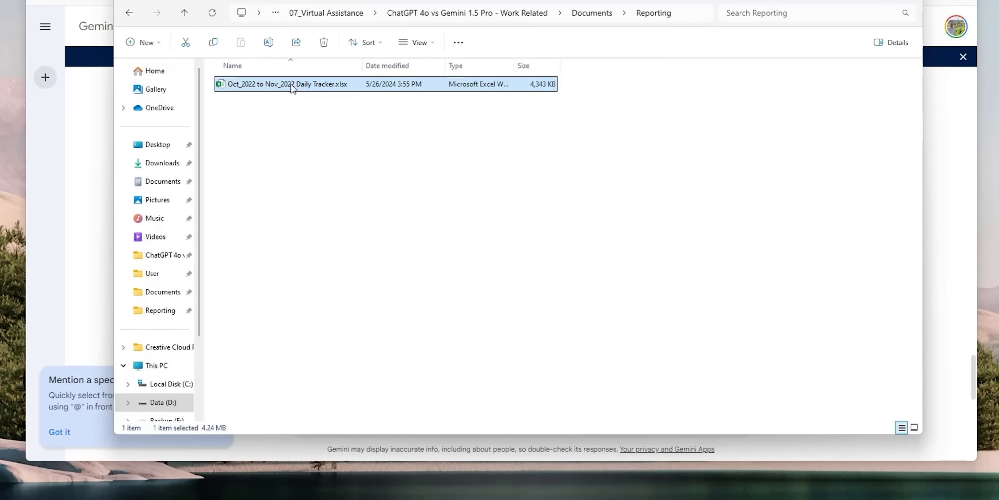
Open Oct_2022 to Nov_2022 Daily Tracker.xlsx in Excel and look through the 0. Consolidated sheet.
double_click(286, 83)
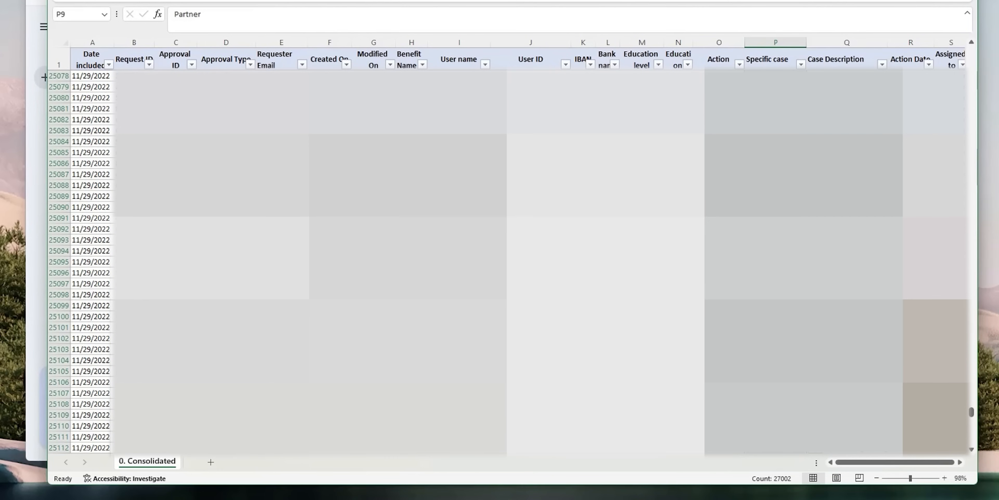
scroll(down, 3)
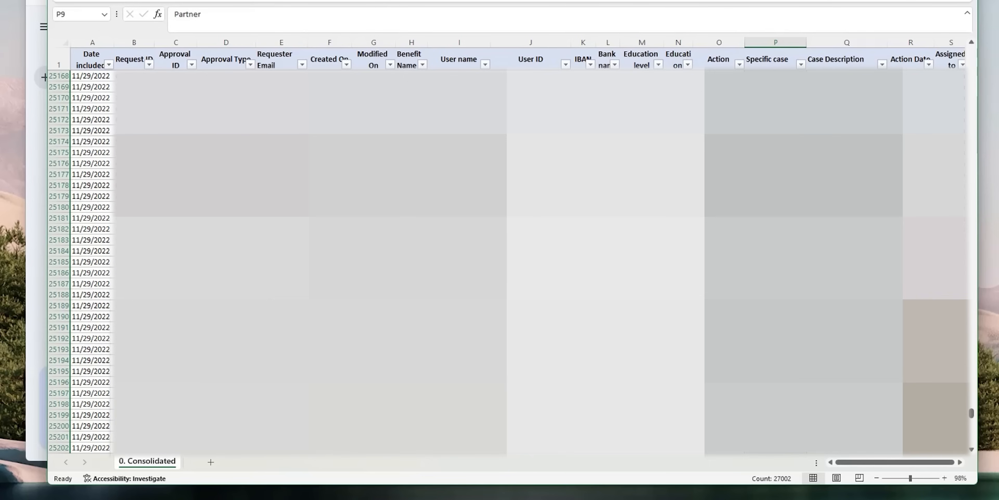
scroll(down, 3)
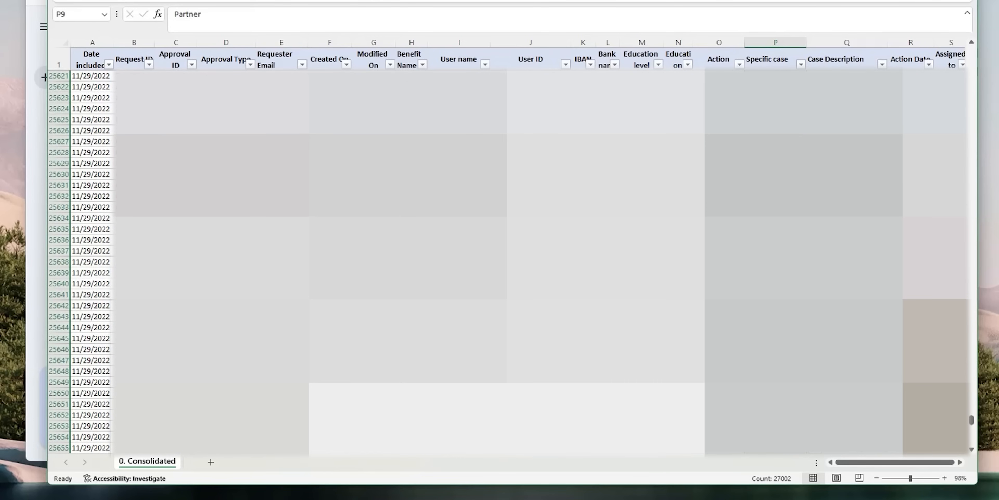